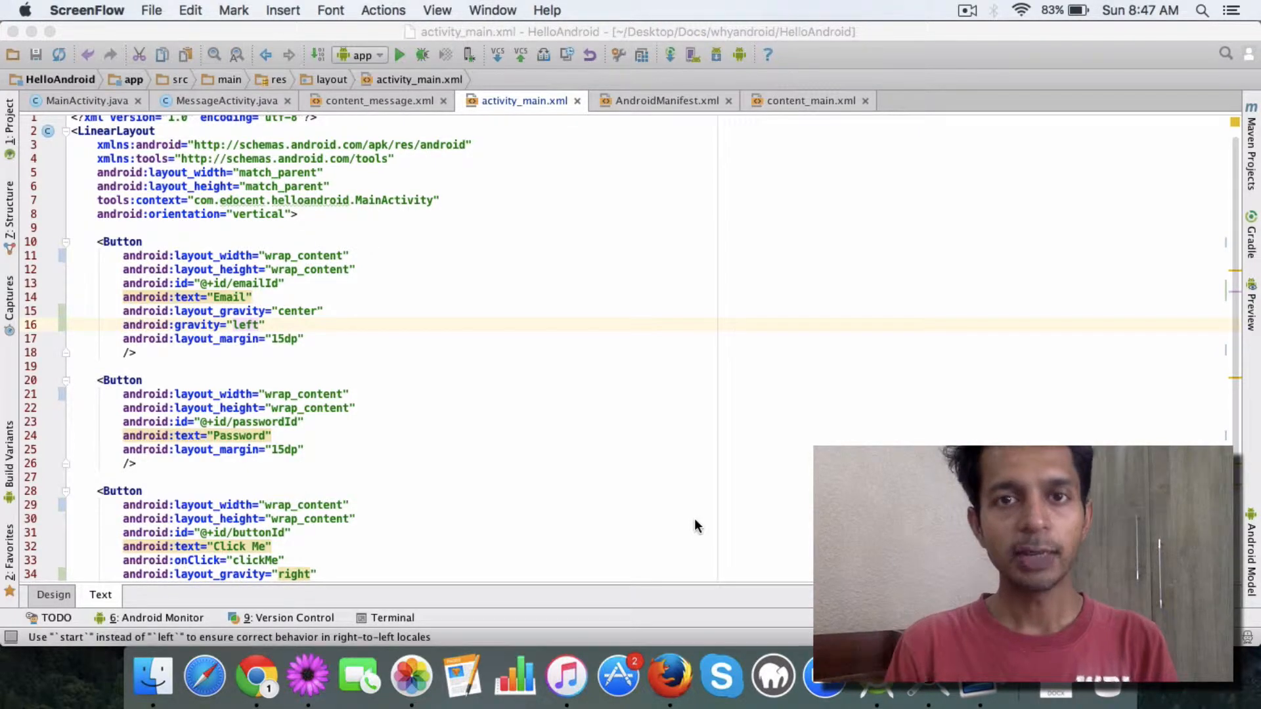
mouse_move(302, 386)
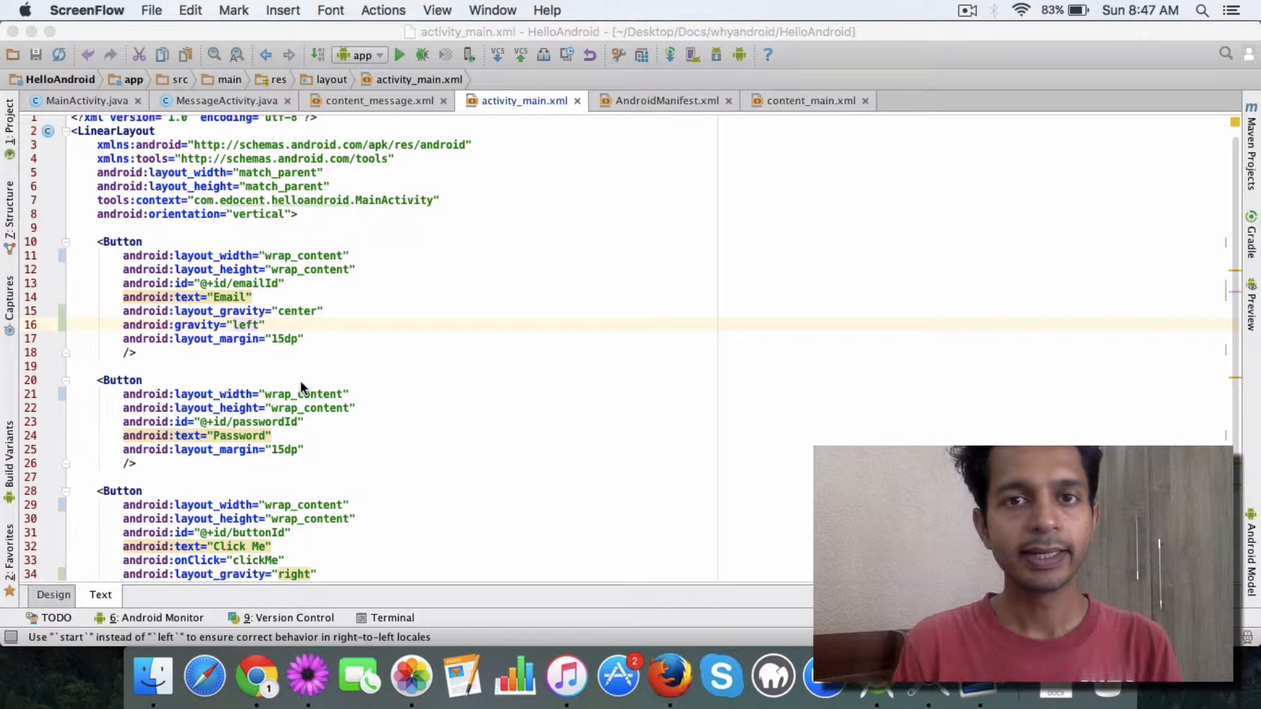
mouse_move(259, 356)
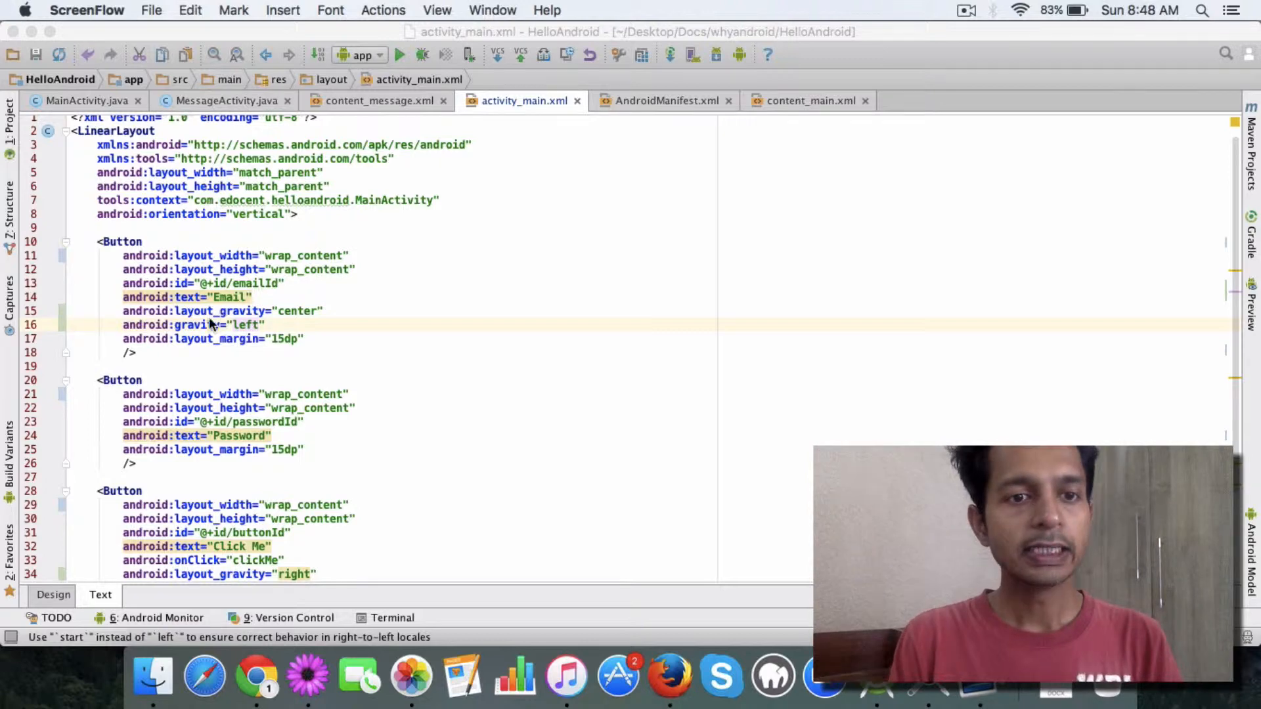
Step: Change the Email button's android:gravity from "left" to "center" and check it in the Design preview
double_click(193, 324)
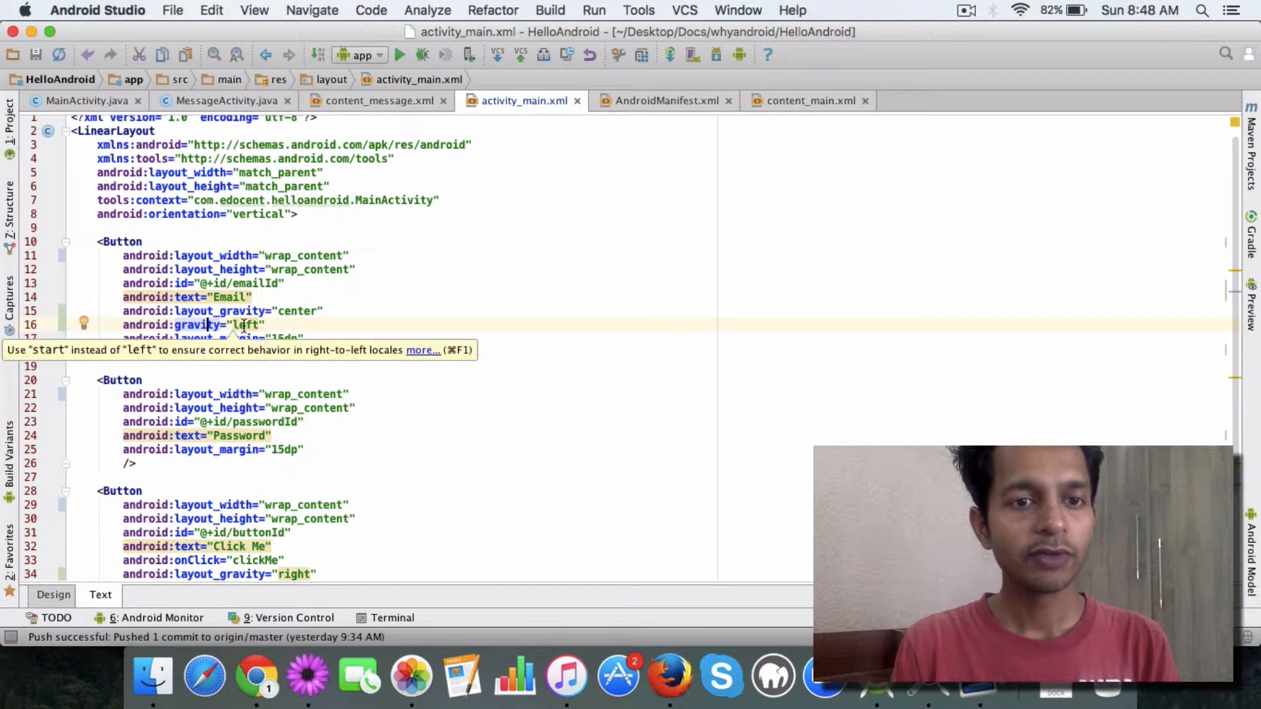
left_click(53, 594)
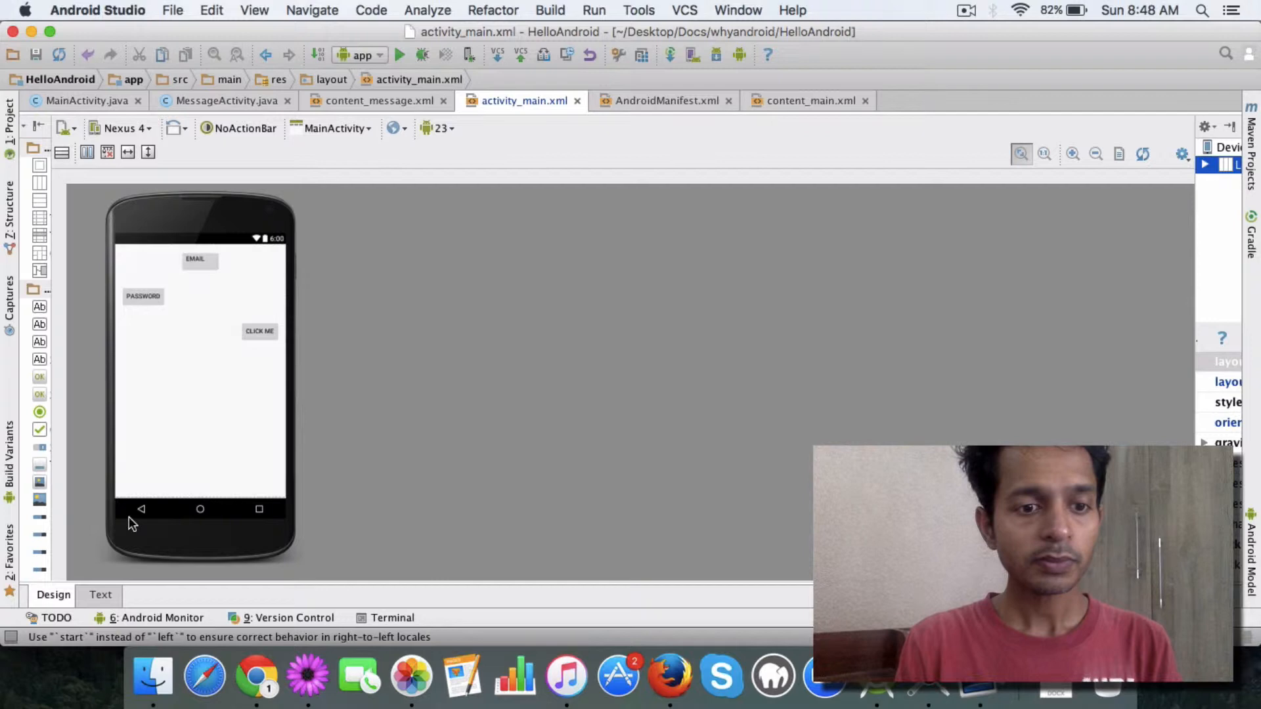
left_click(100, 594)
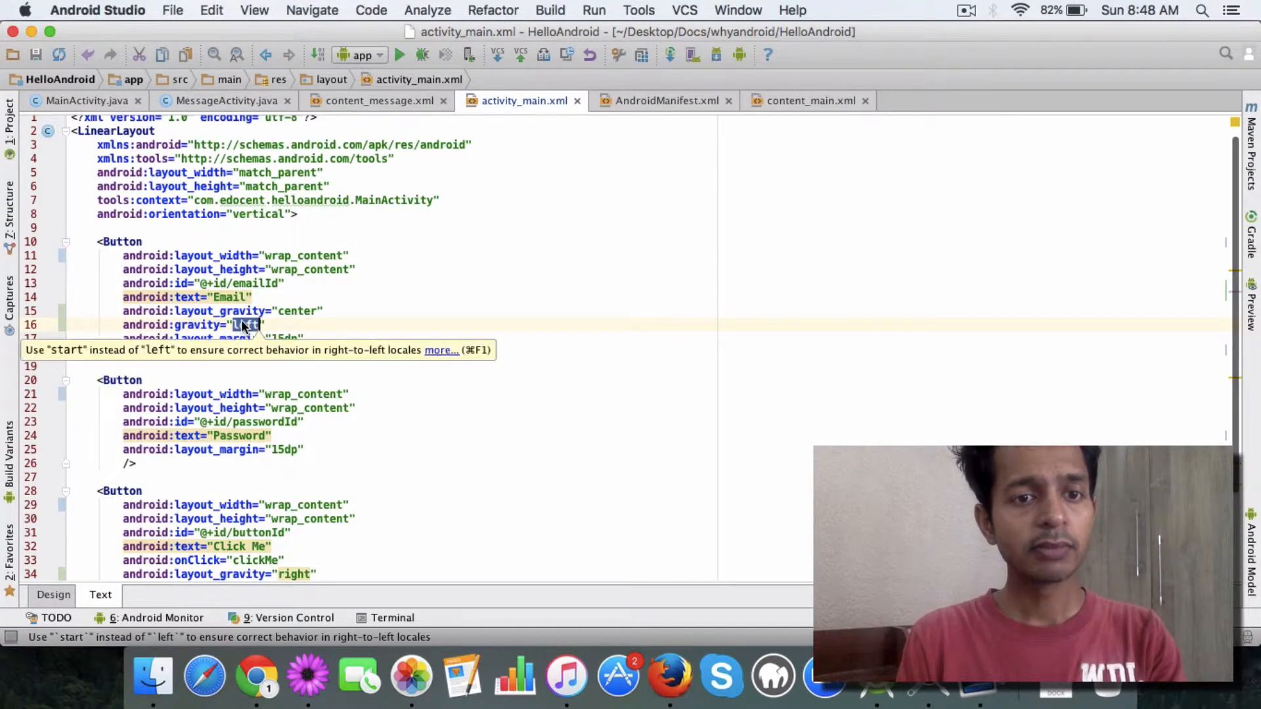
type("center")
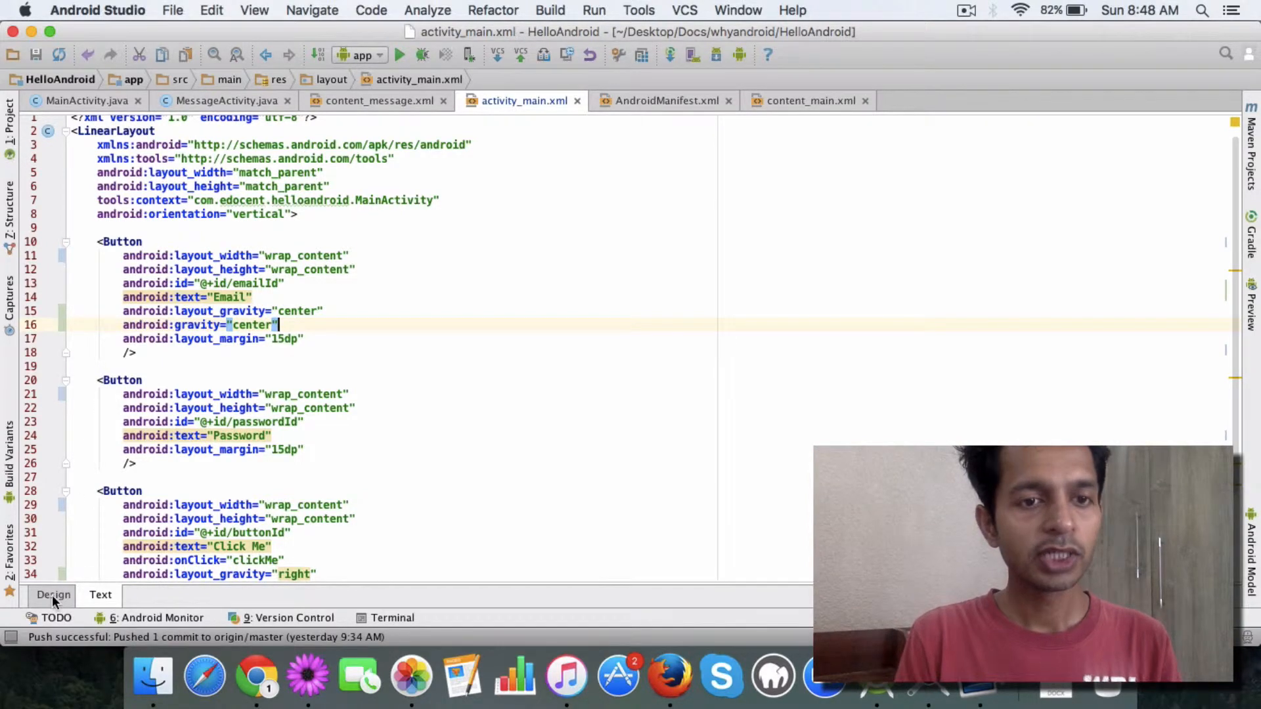
left_click(53, 593)
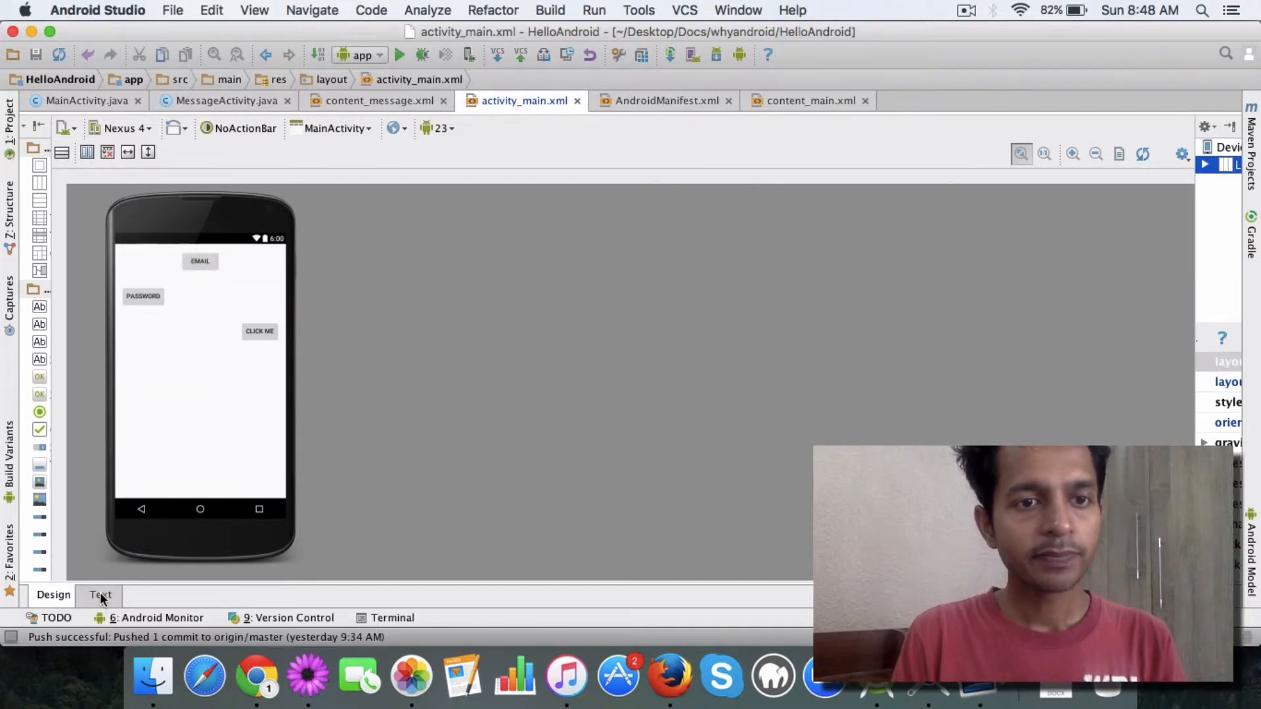
Step: Inspect the Email button's layout_gravity="center" value in the XML, toggling the Design preview once
left_click(100, 595)
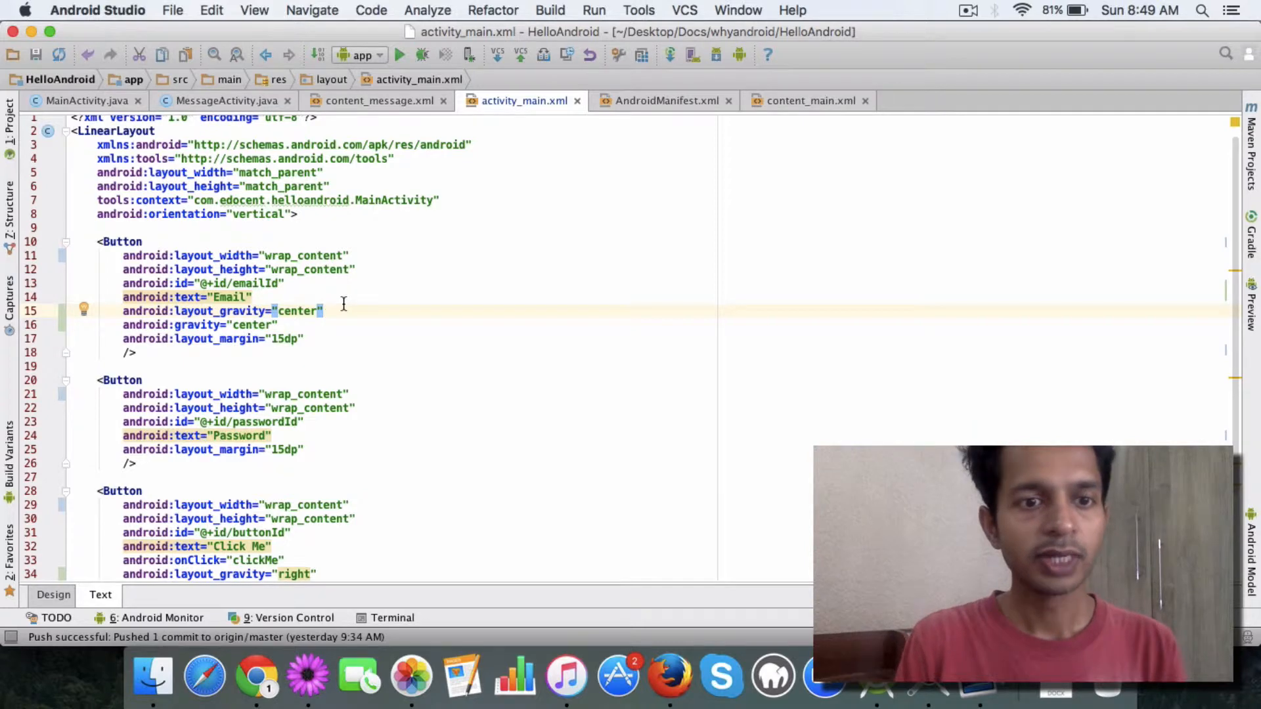
double_click(217, 312)
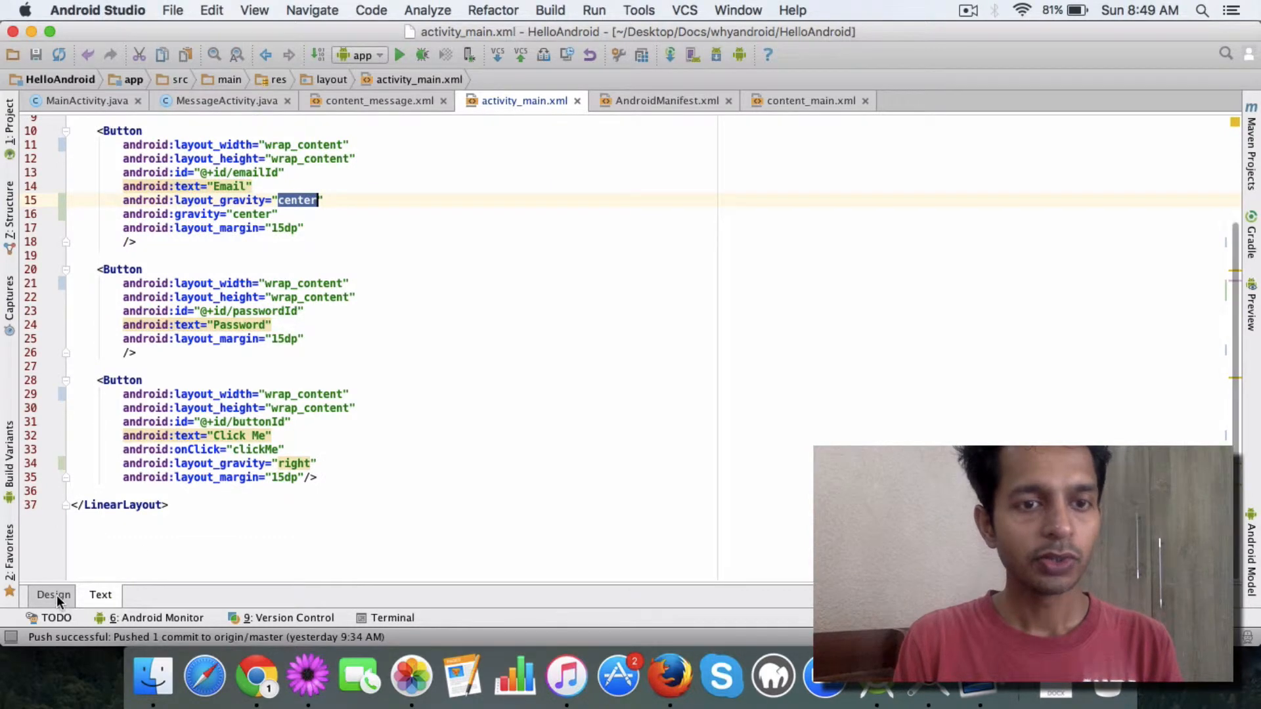
left_click(52, 594)
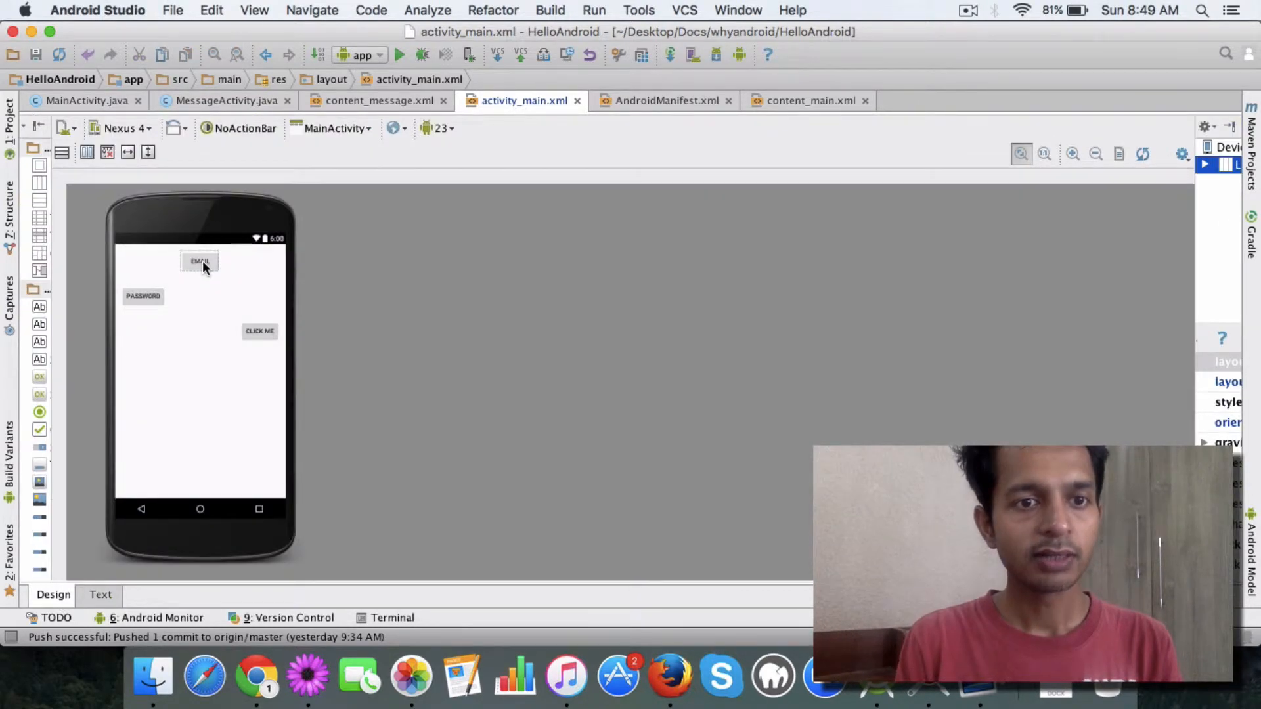
left_click(100, 594)
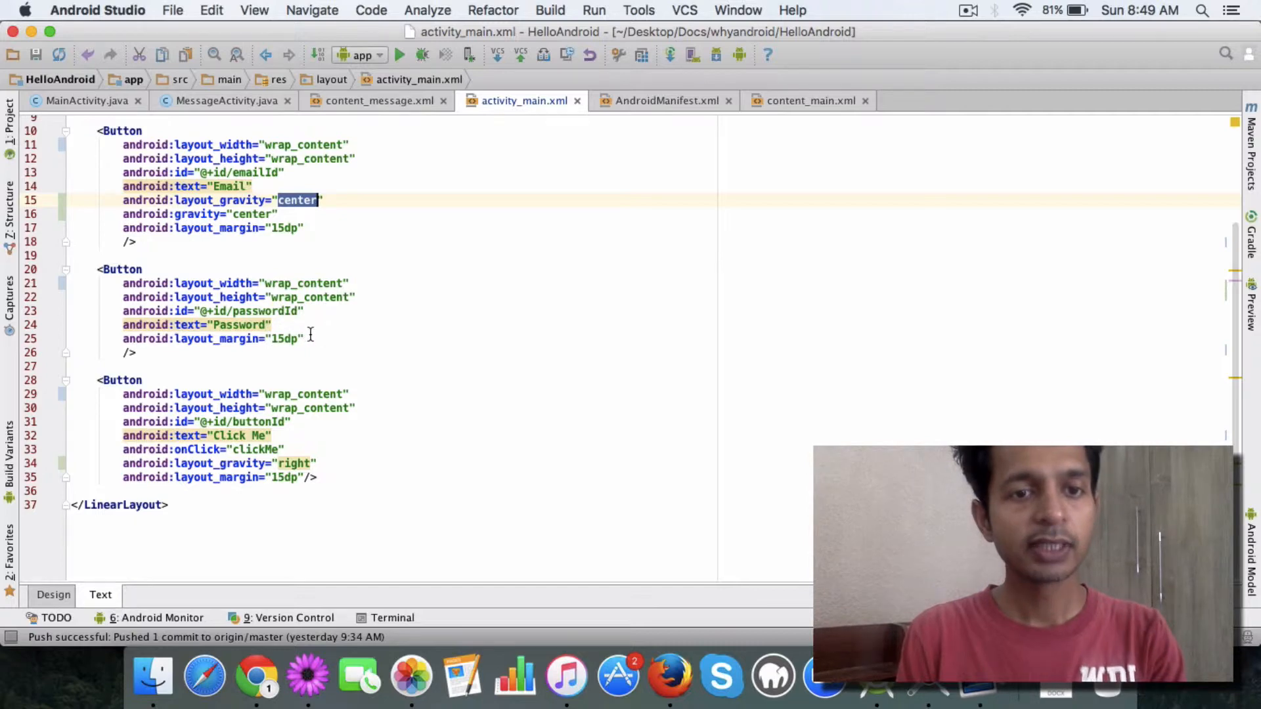
Step: Change the Click Me button's android:layout_gravity from "right" to "left" and view it aligned left in Design
left_click(52, 593)
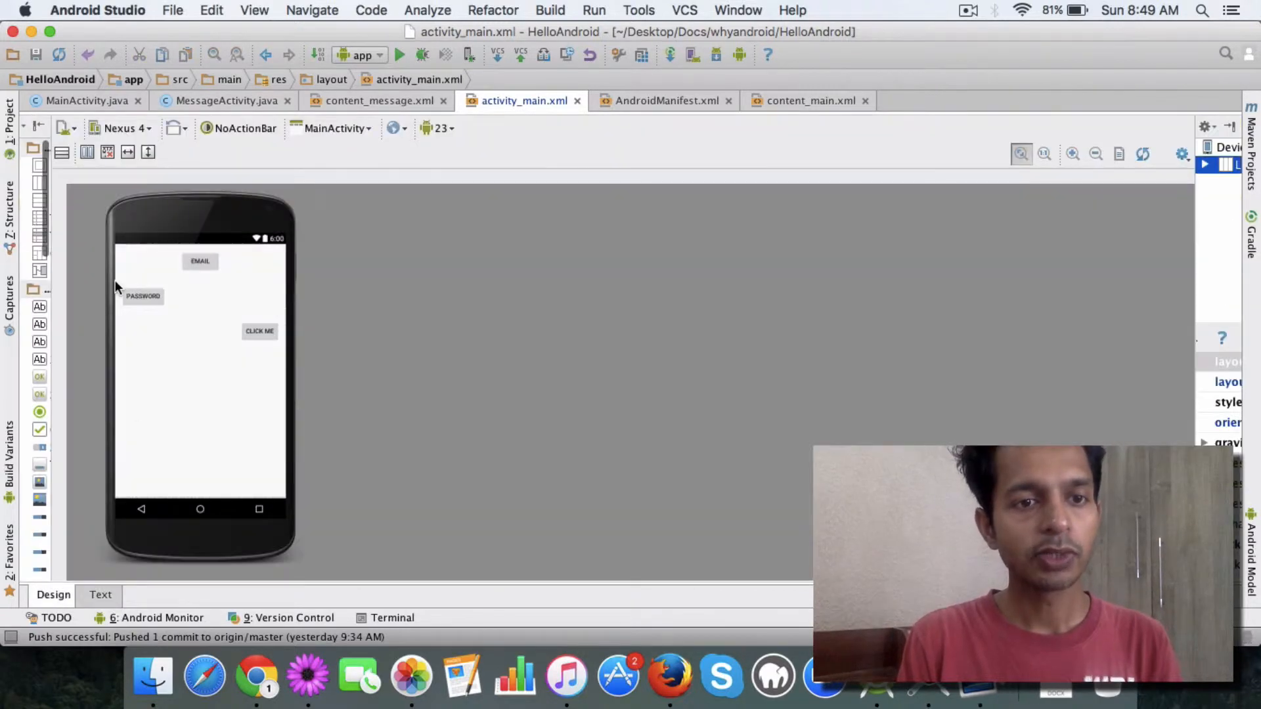
left_click(99, 594)
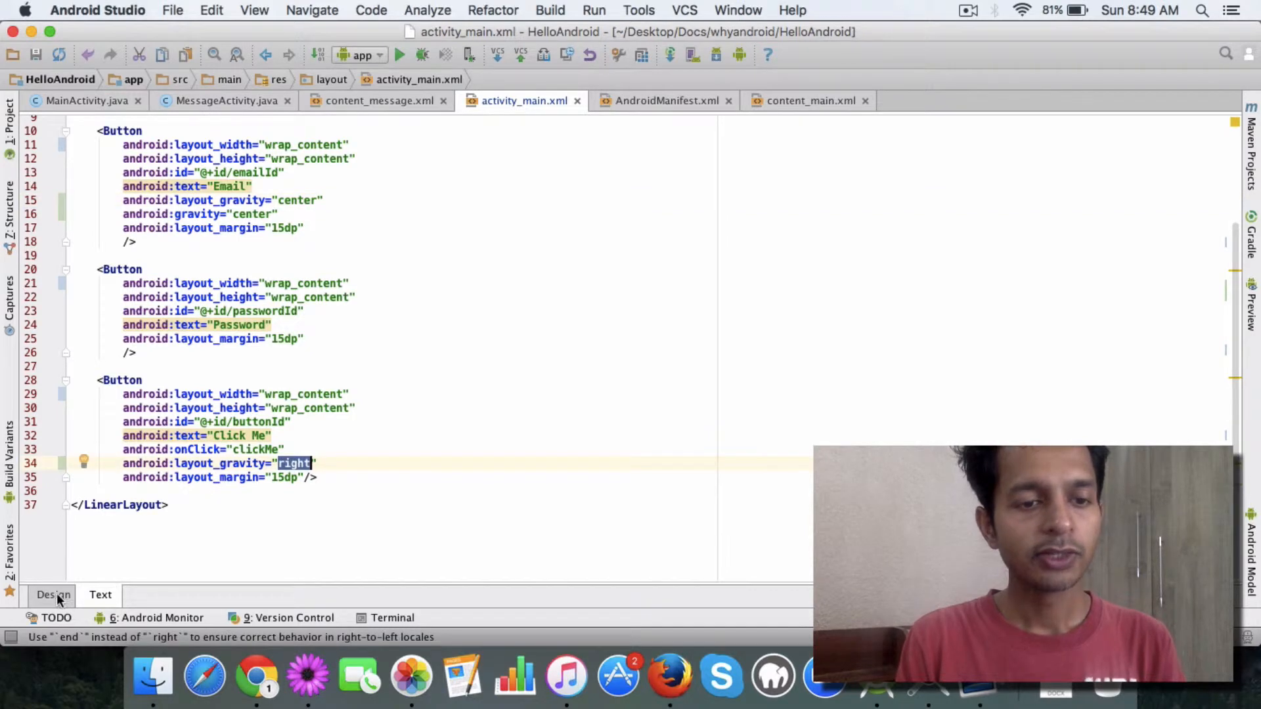
left_click(52, 594)
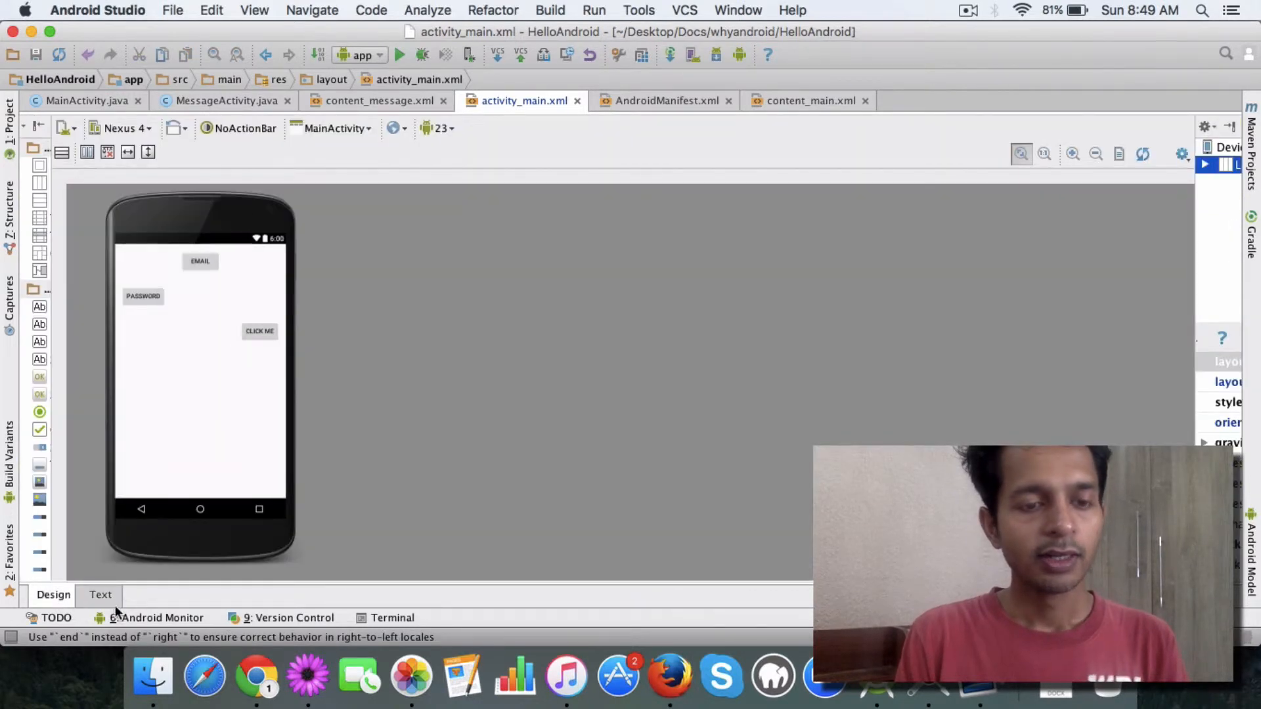
left_click(100, 594)
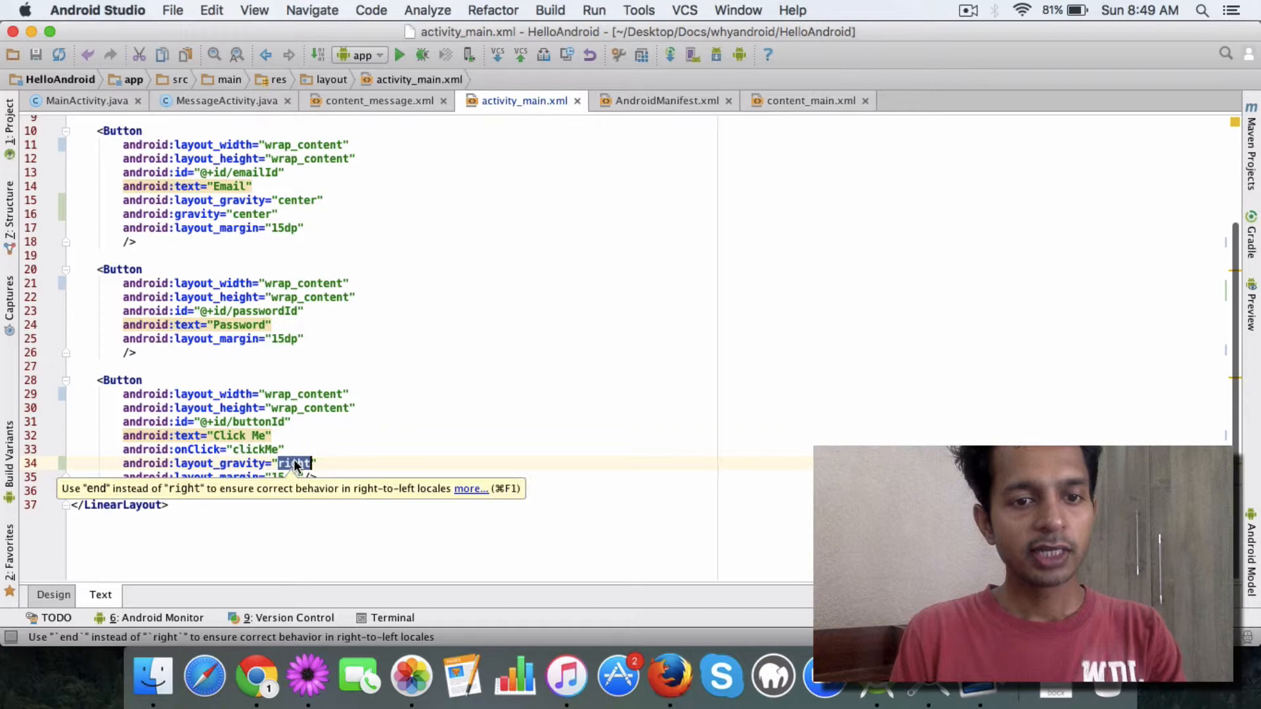
type("left")
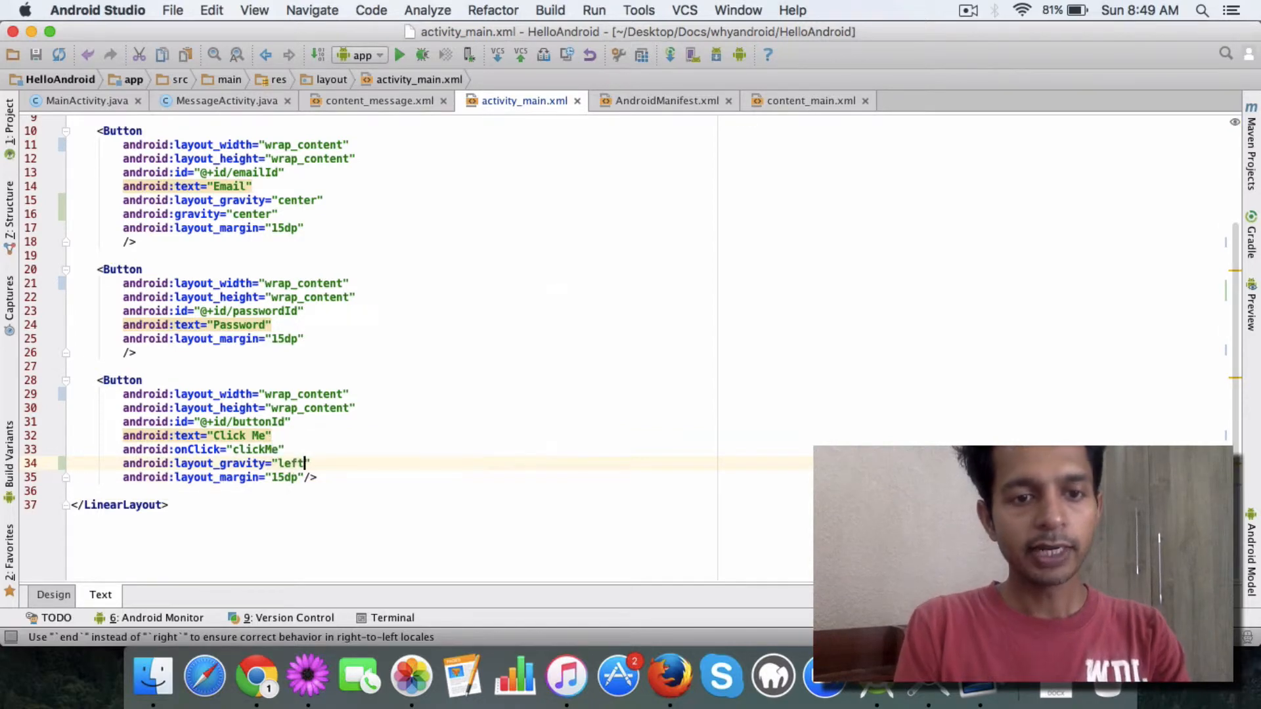
left_click(52, 593)
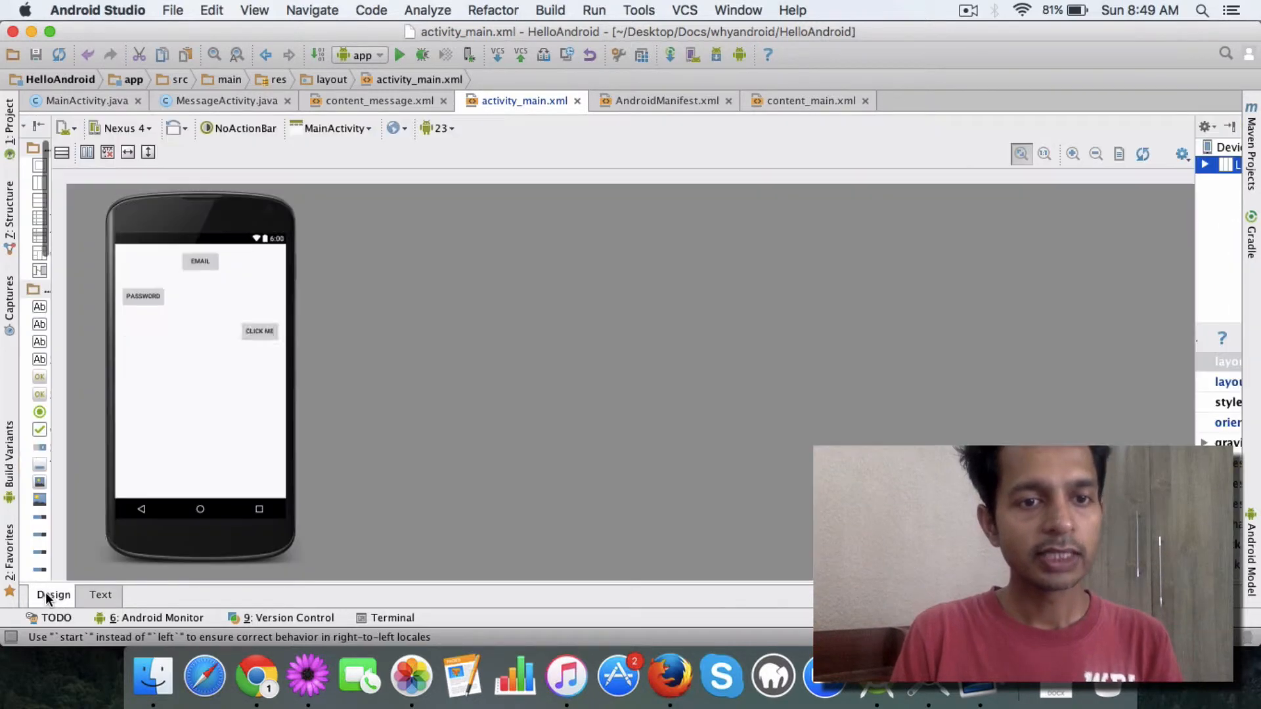
left_click_drag(258, 331, 141, 331)
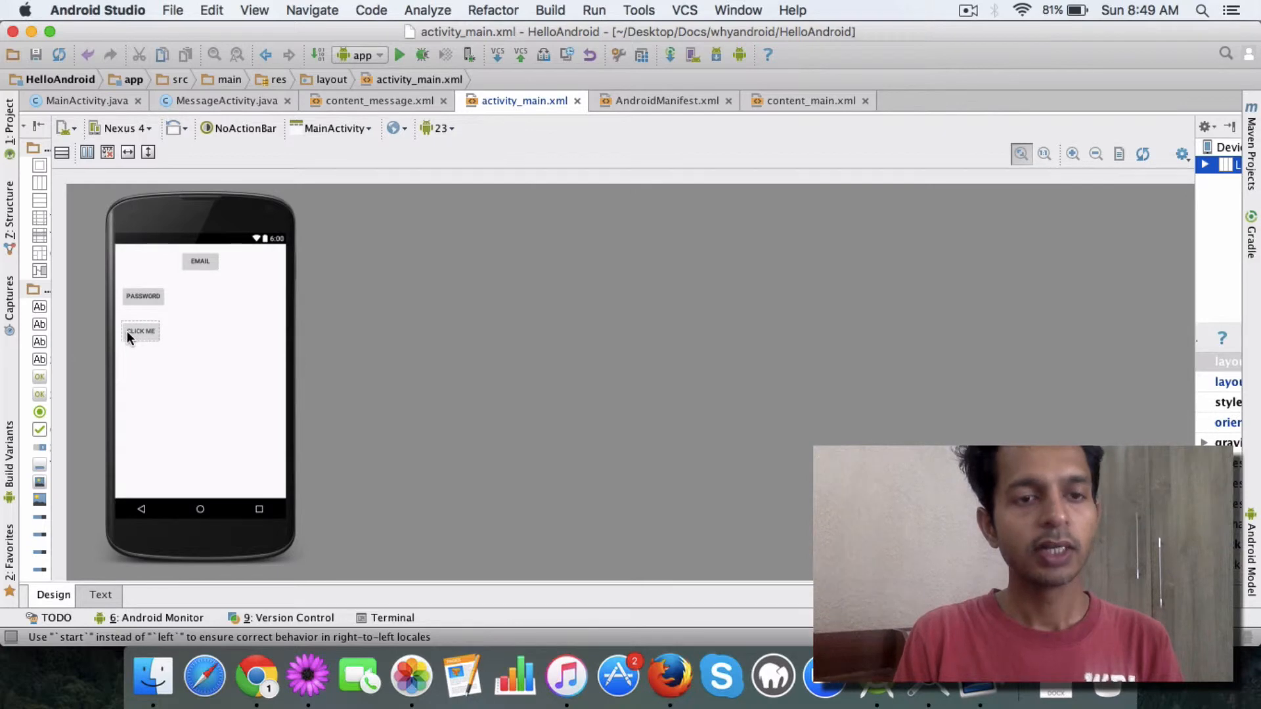